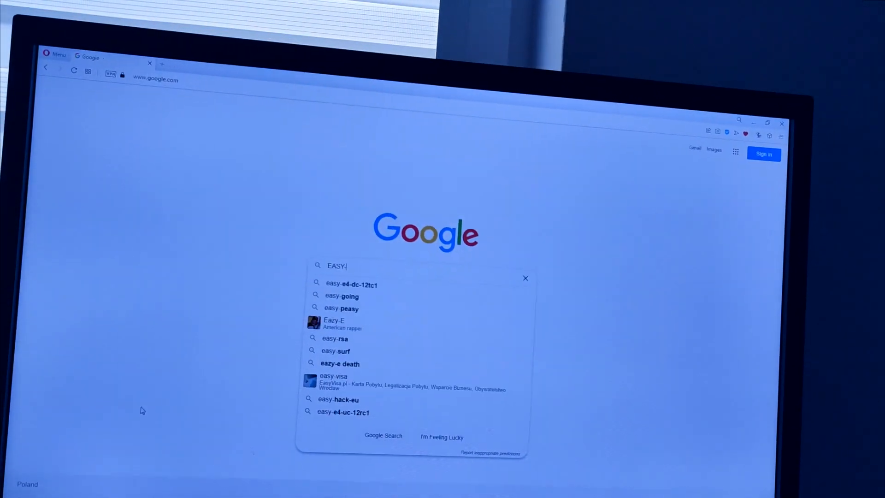
Run the Google search for EASY-HACK.EU from the suggestion list.
left_click(339, 399)
type("-HACK.EU")
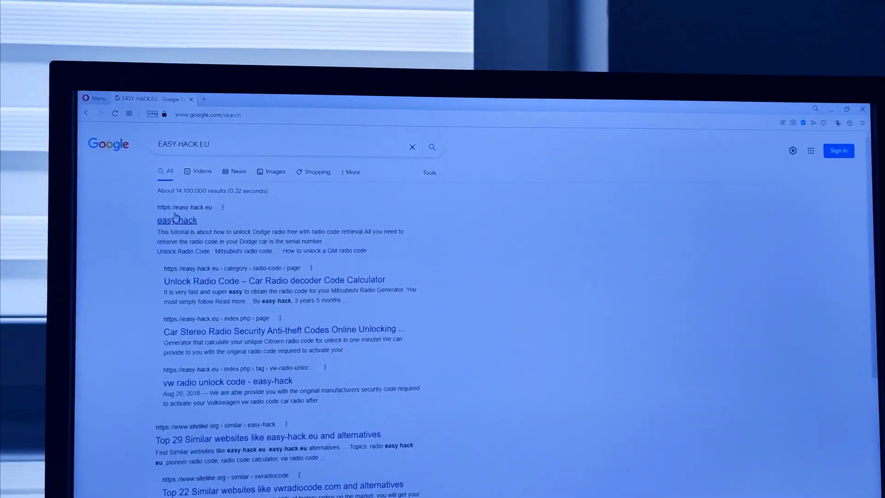
Download the BMW Unlock Radio app from easy-hack.eu, save it and run it past the security warning.
left_click(283, 330)
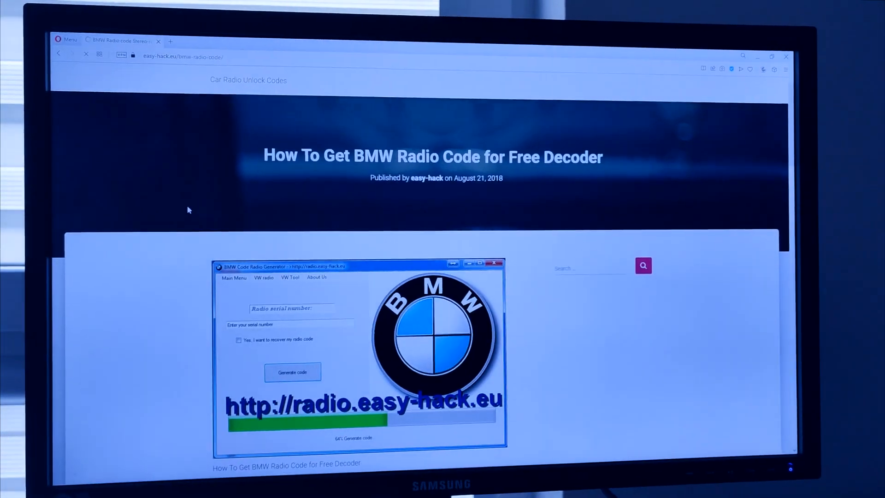
scroll("down", 3)
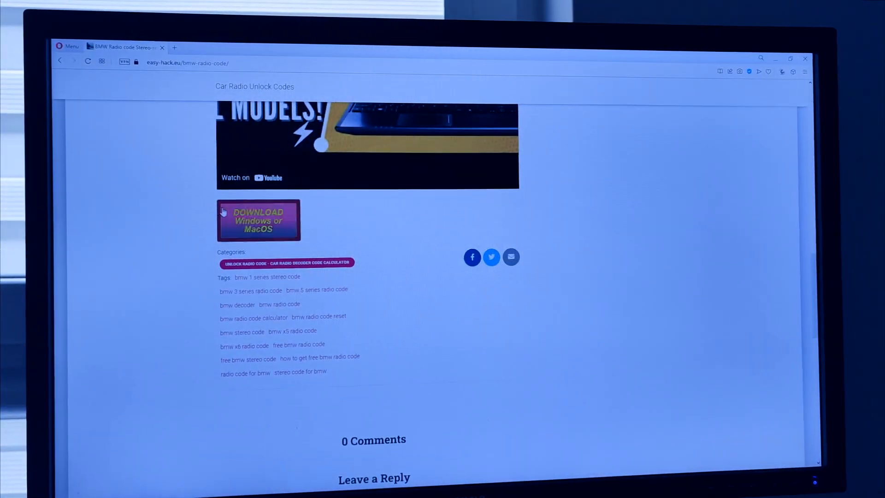
left_click(258, 220)
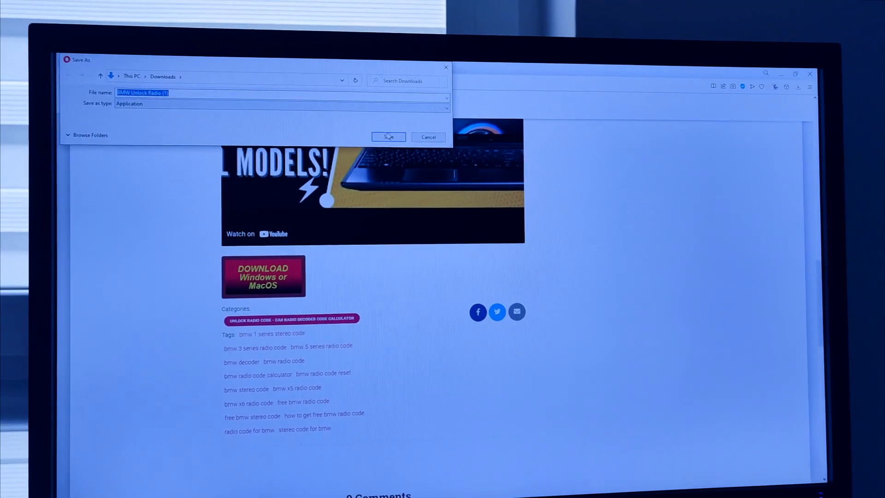
left_click(388, 136)
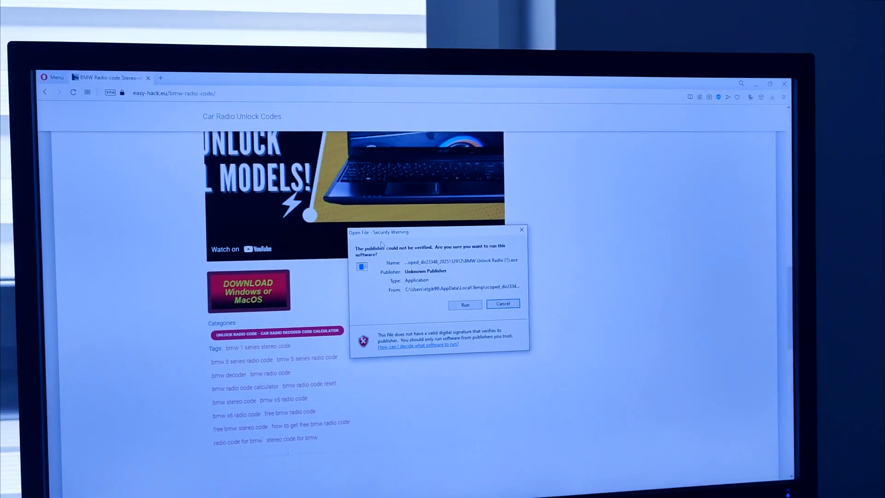
left_click(464, 304)
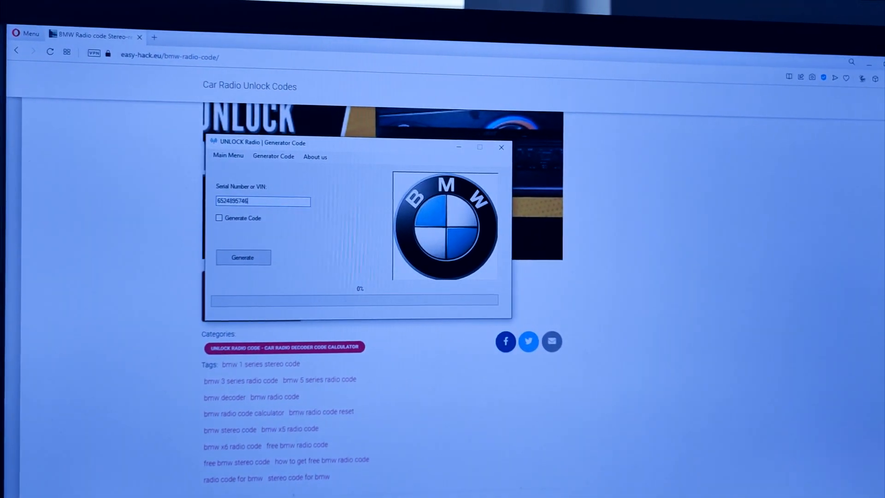
Start generating the radio code for the entered serial number with Generate Code ticked.
left_click(218, 221)
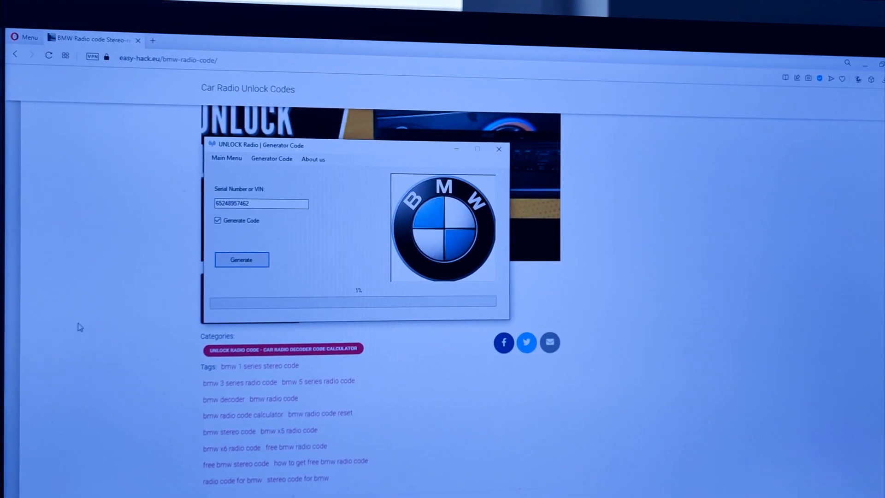